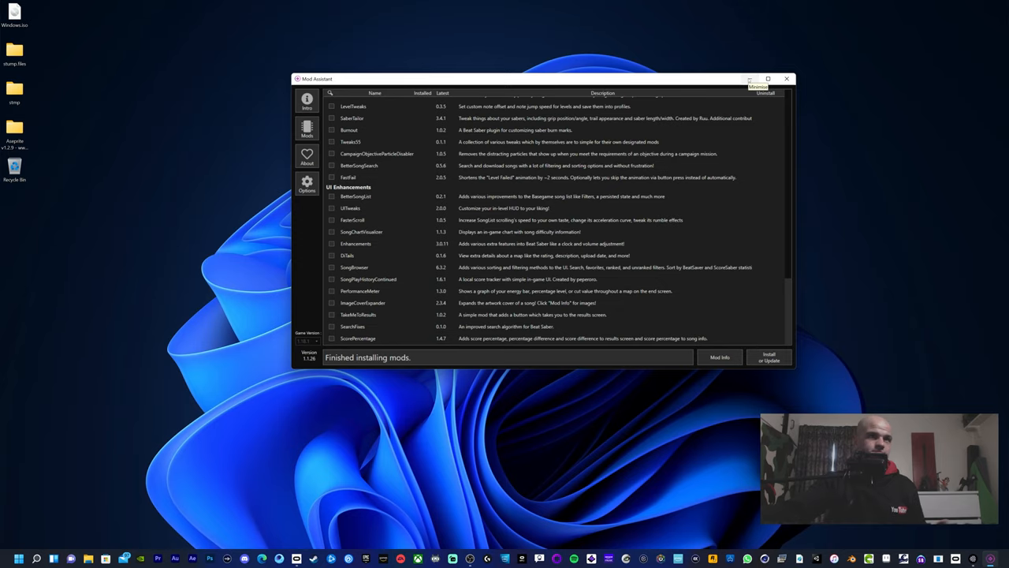
Bring up Beat Saber's '...' options in the Oculus Library, then minimise Oculus to the desktop
click(785, 79)
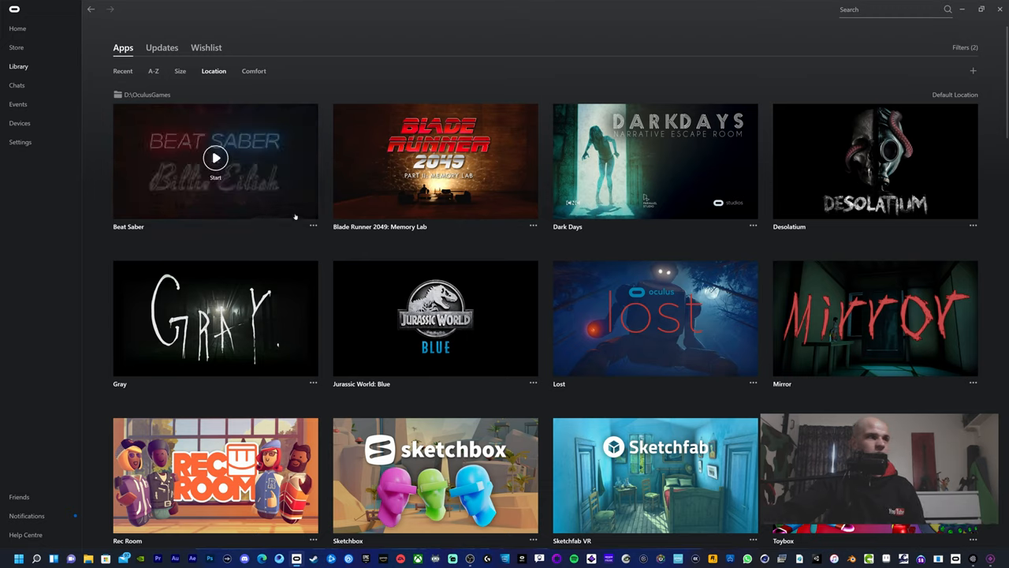
click(312, 227)
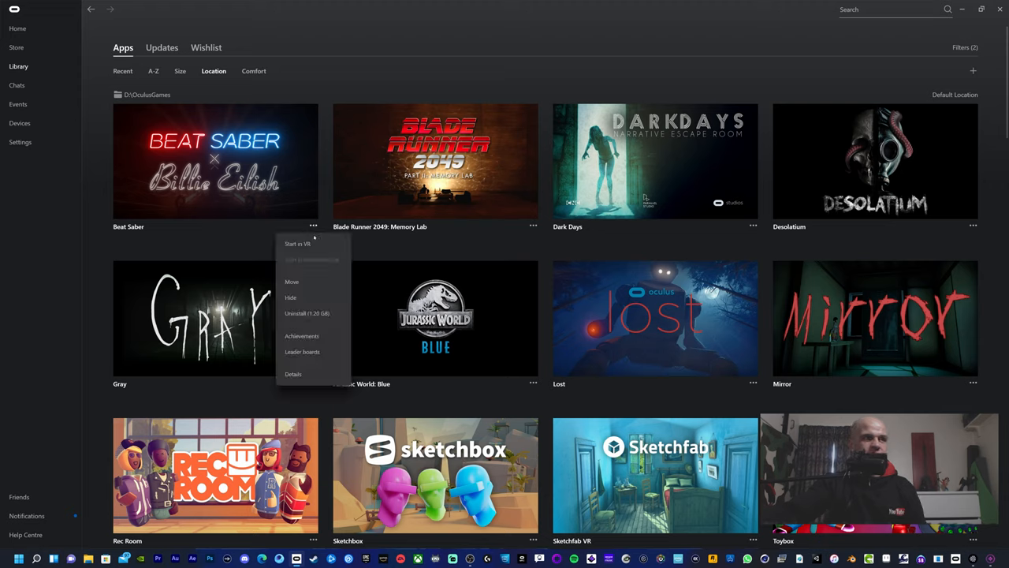
click(293, 372)
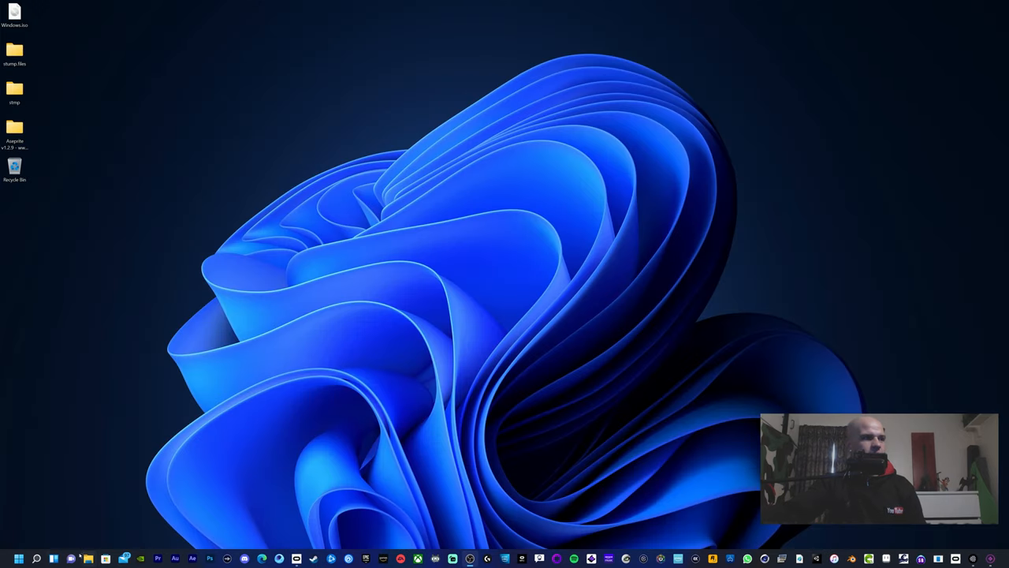
Show the Beat Saber install folder under OculusGames on New Volume (D:) in a maximised Explorer window
click(37, 558)
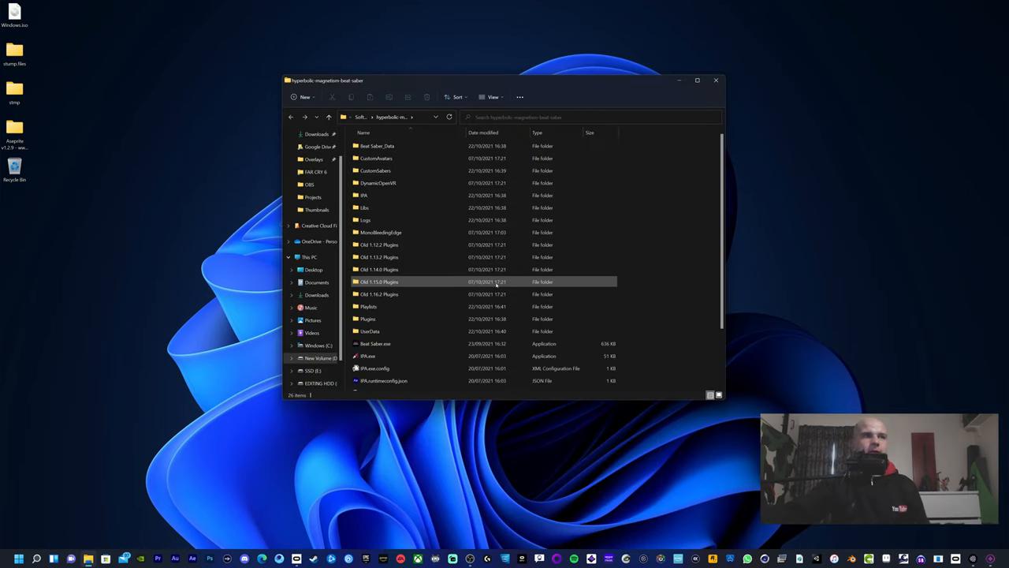
mouse_move(375, 171)
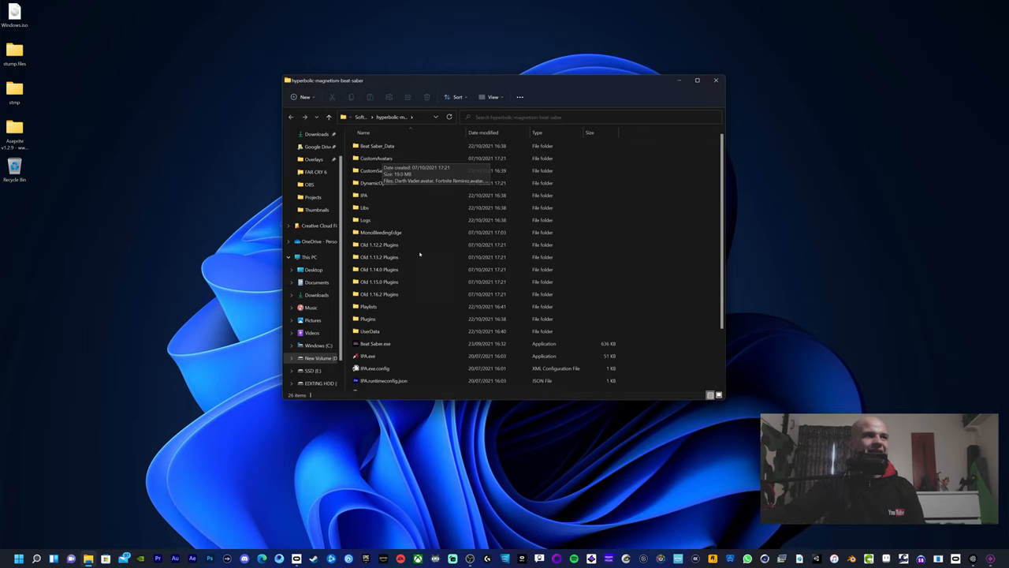
click(378, 257)
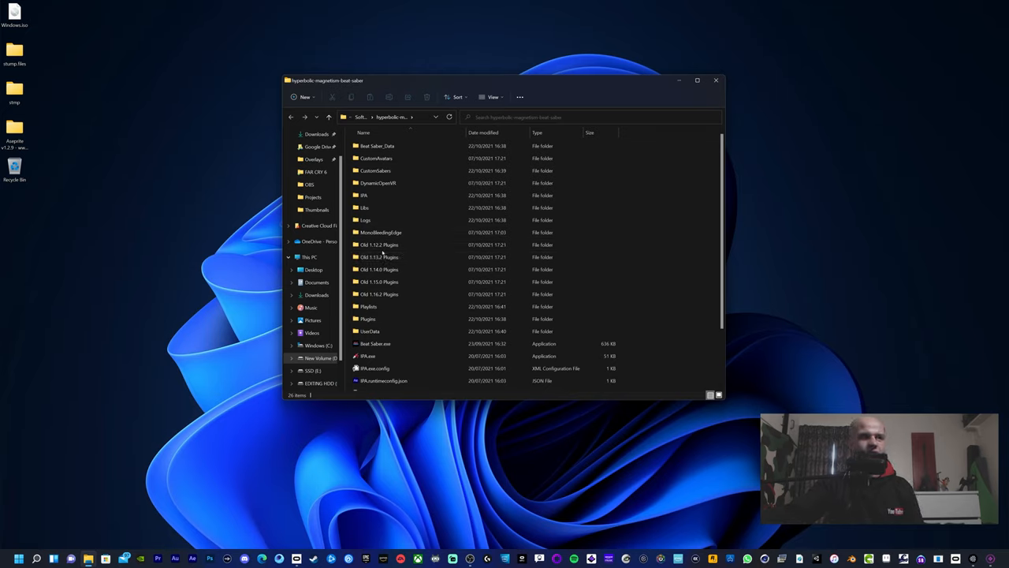
click(697, 79)
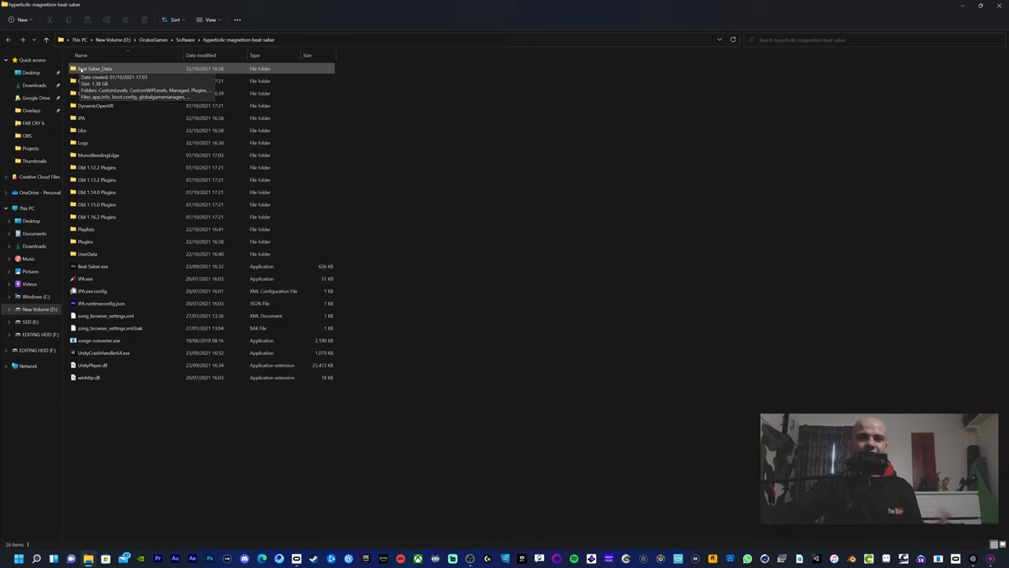
double_click(96, 69)
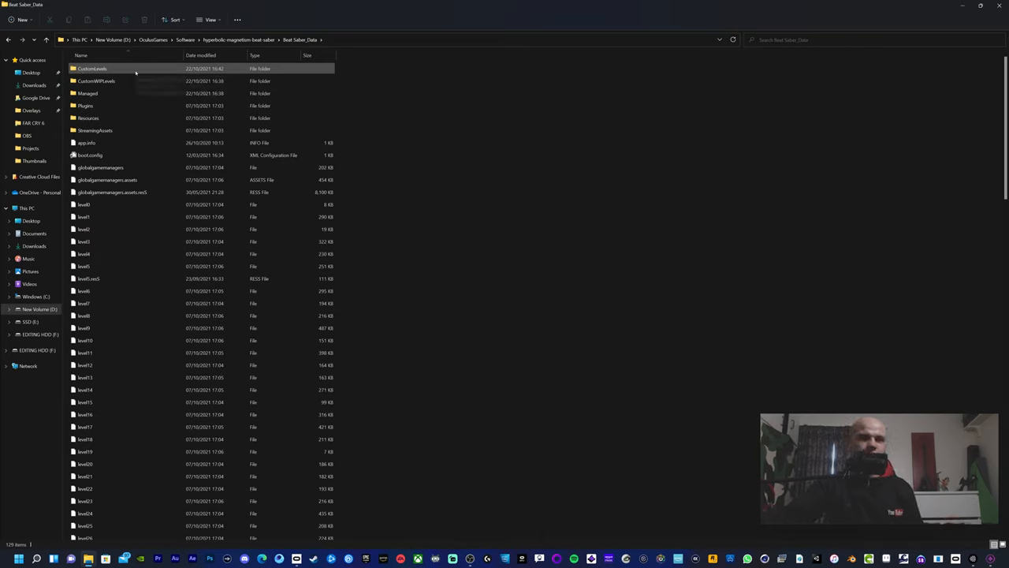
double_click(92, 69)
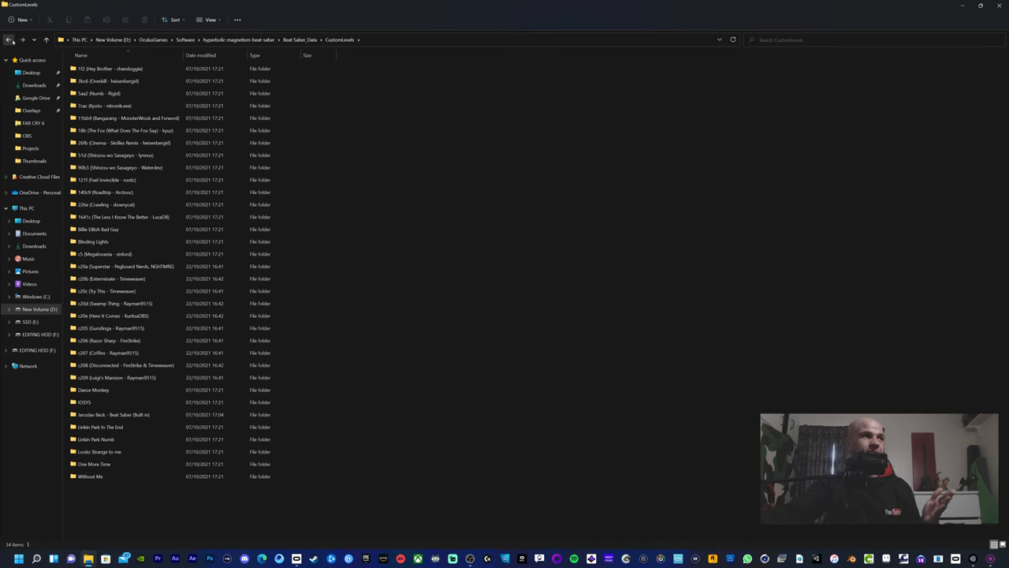
click(10, 40)
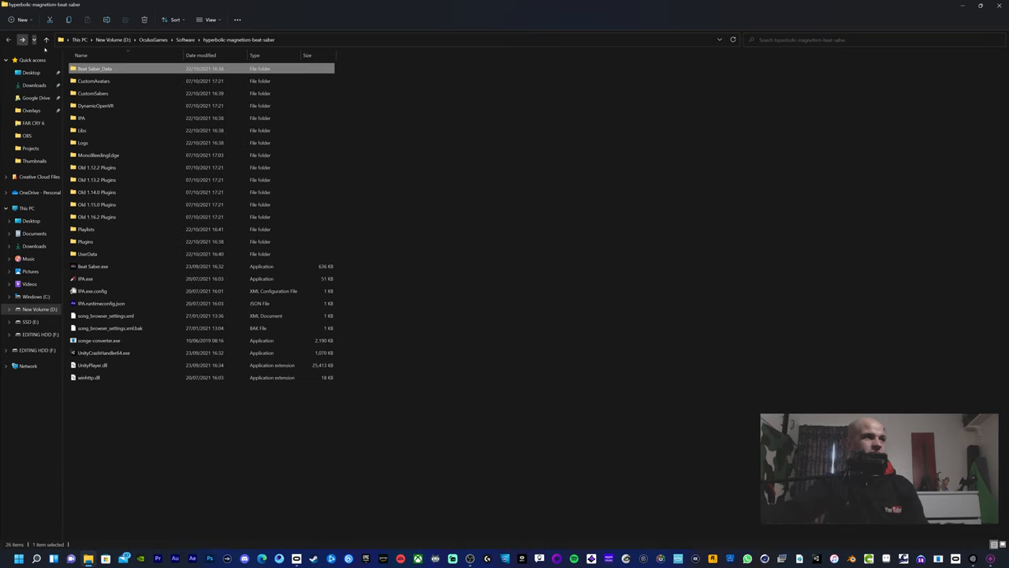
double_click(93, 93)
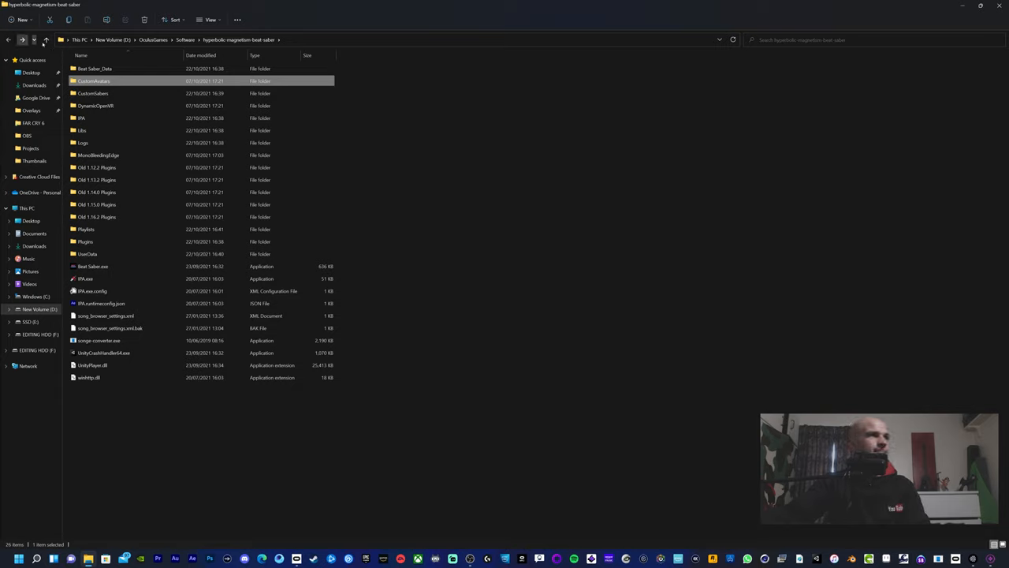
click(45, 39)
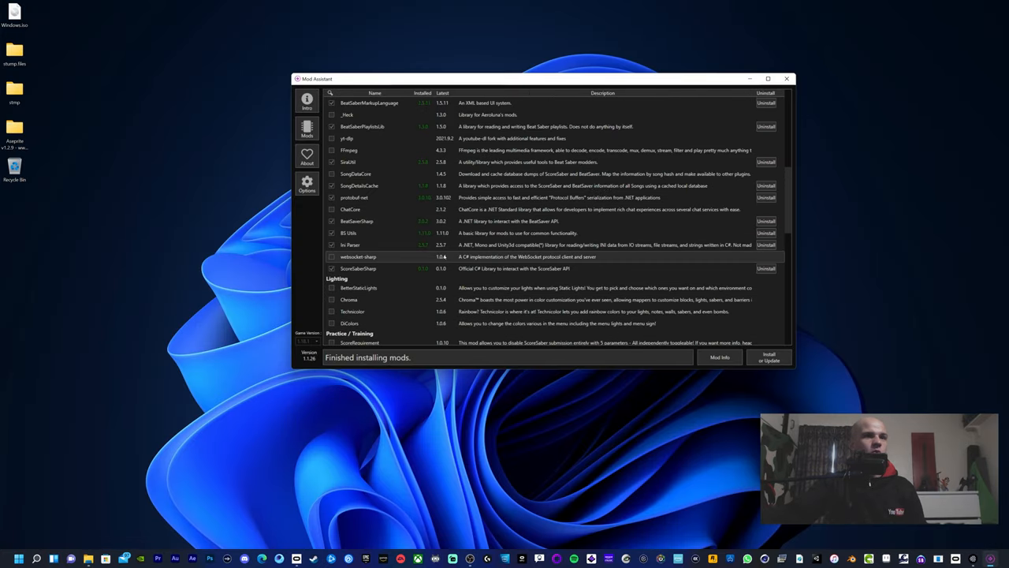
Agree to the modding terms on the Intro page and tick a cosmetic mod in the Mods list
click(305, 101)
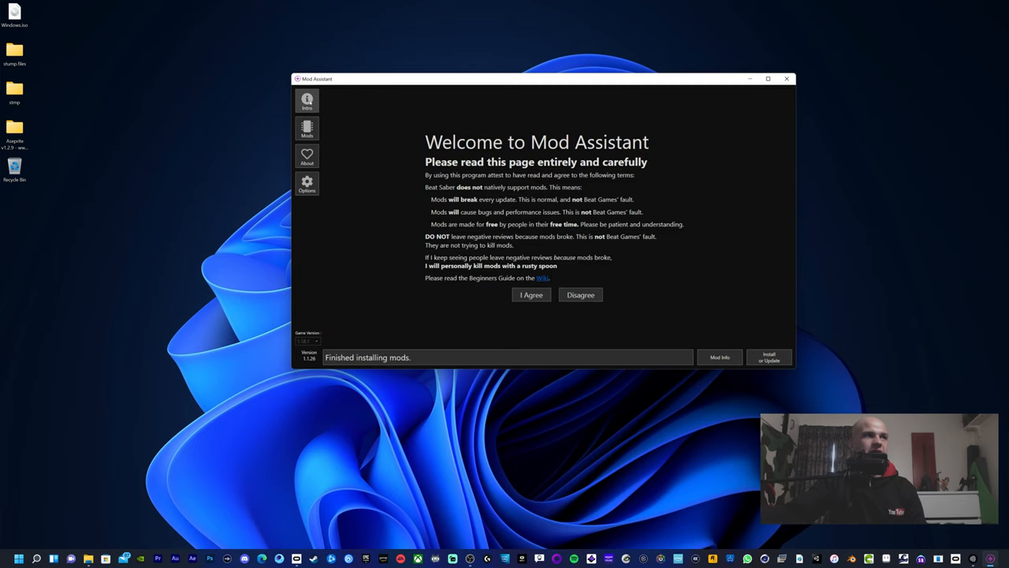
click(306, 129)
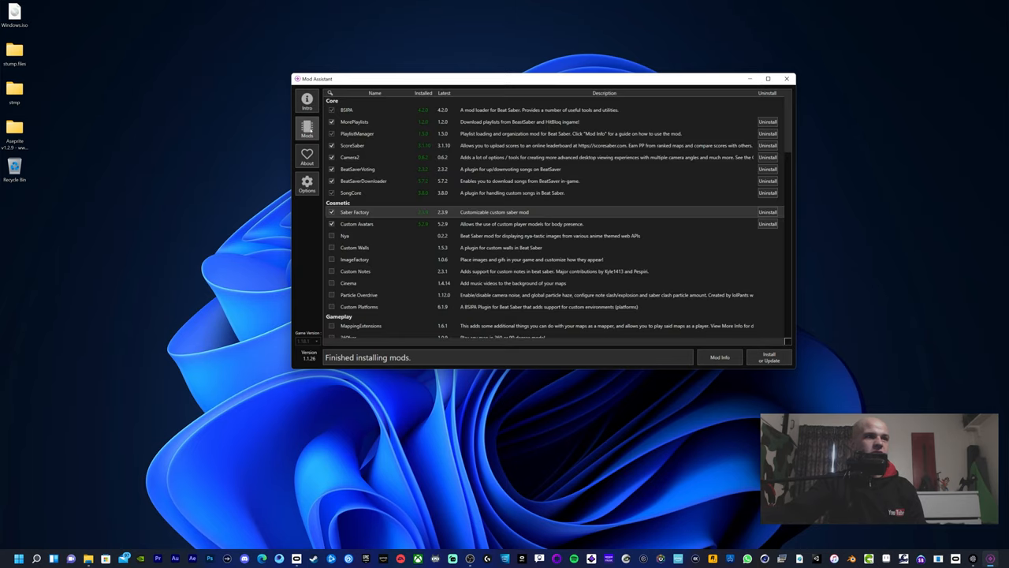
click(306, 186)
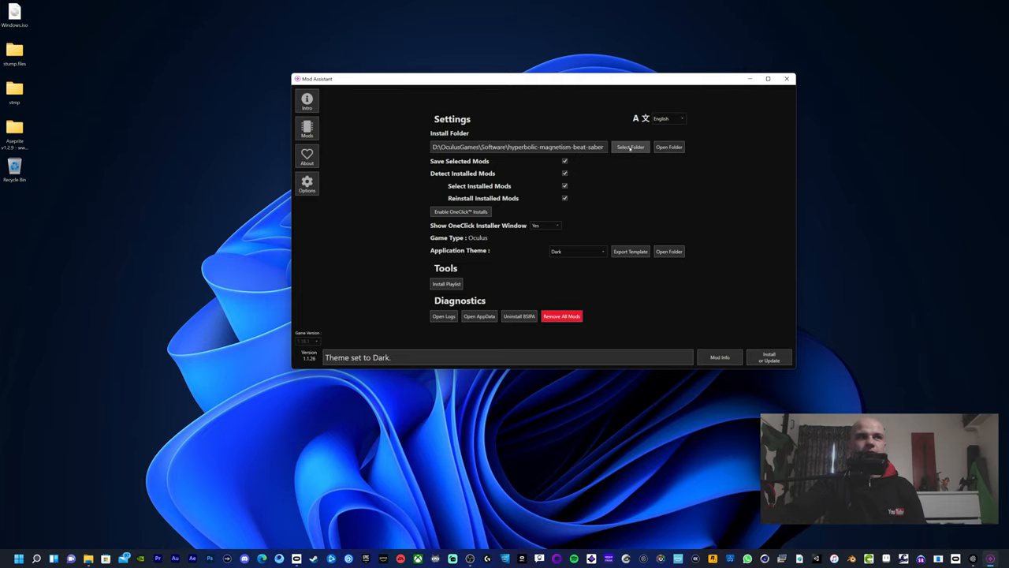
Point the install folder to D:\OculusGames\Software\hyperbolic-magnetism-beat-saber with game type Oculus
click(630, 146)
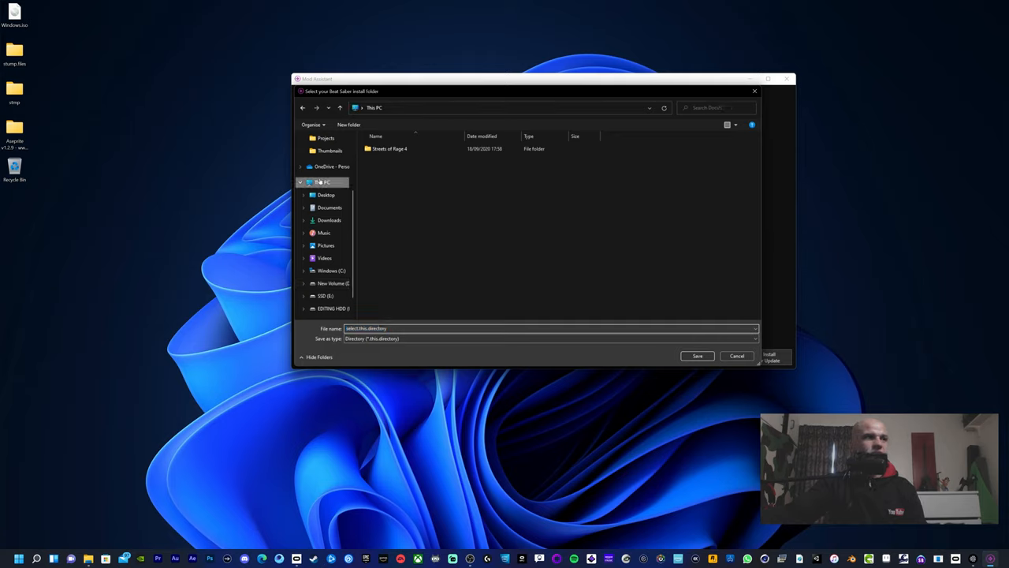
click(323, 183)
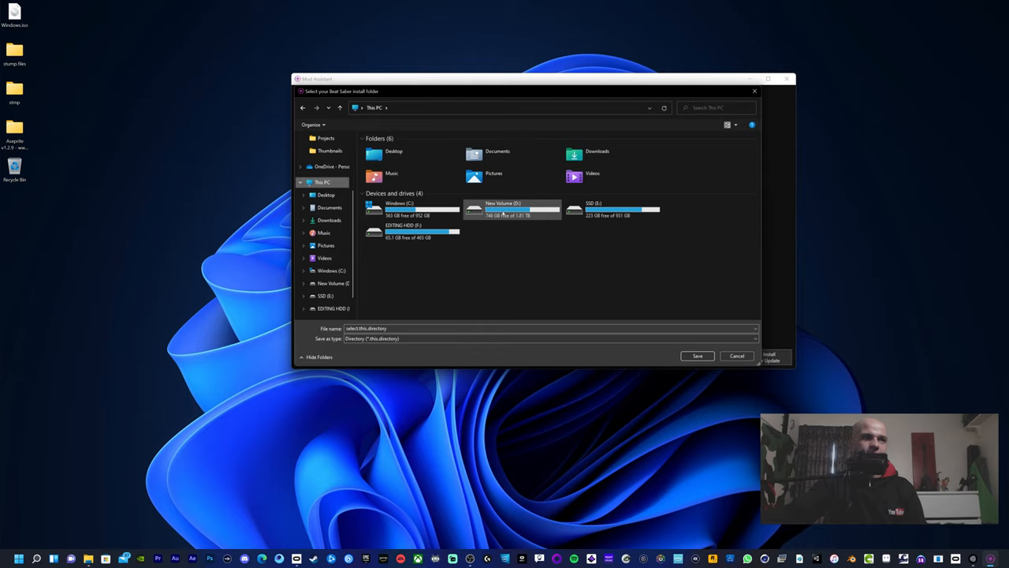
double_click(512, 208)
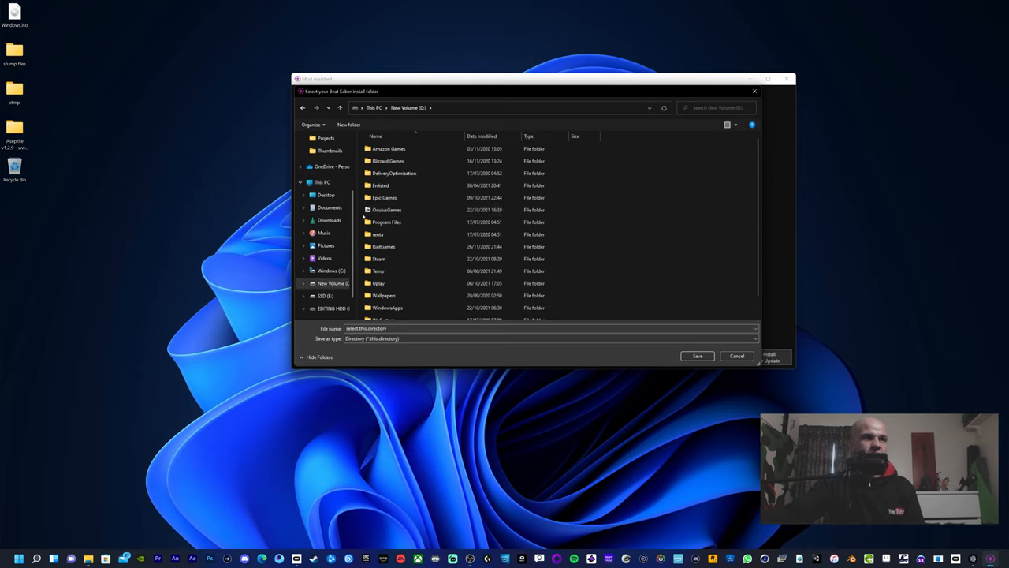
double_click(387, 208)
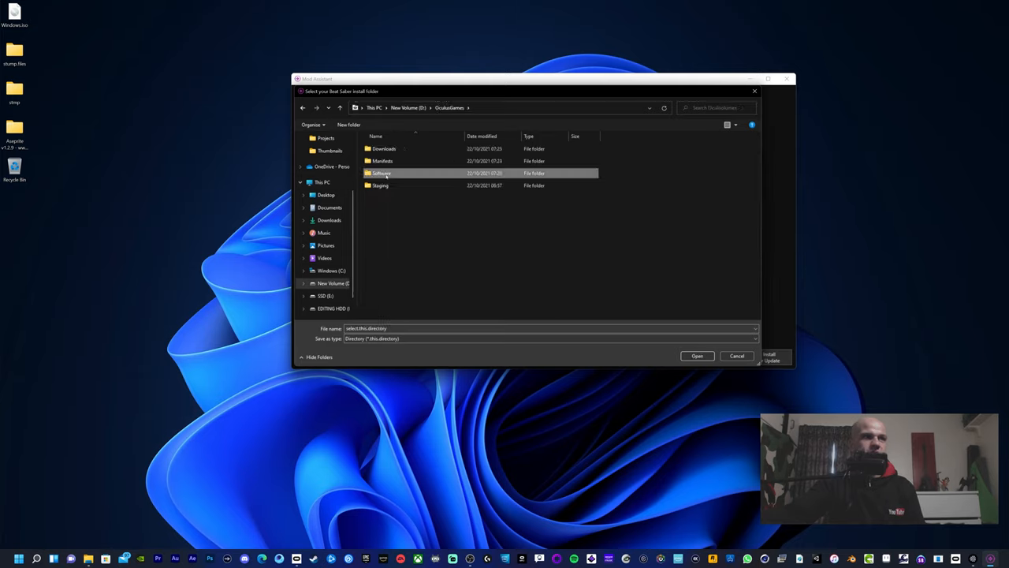
double_click(382, 172)
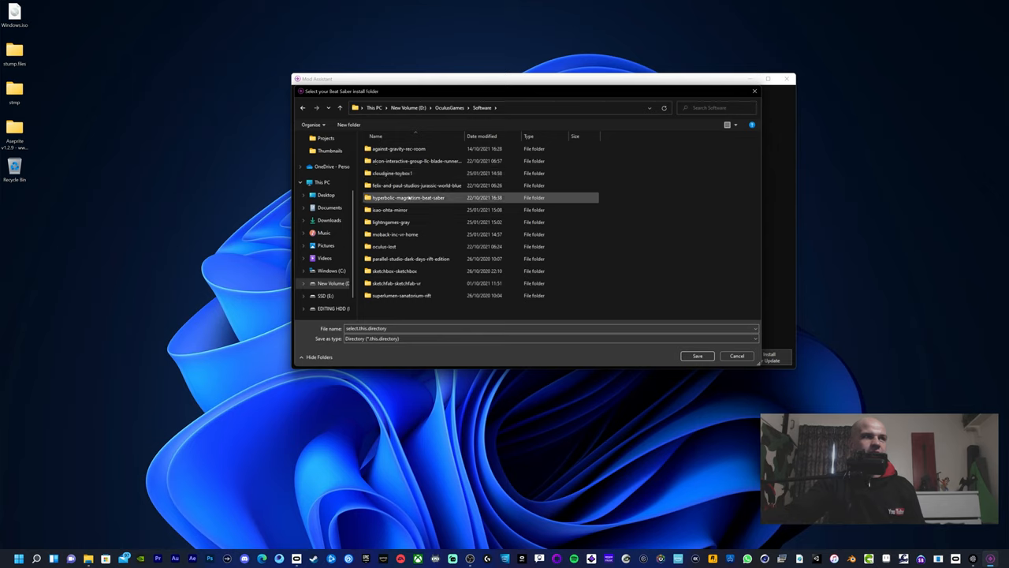
double_click(406, 197)
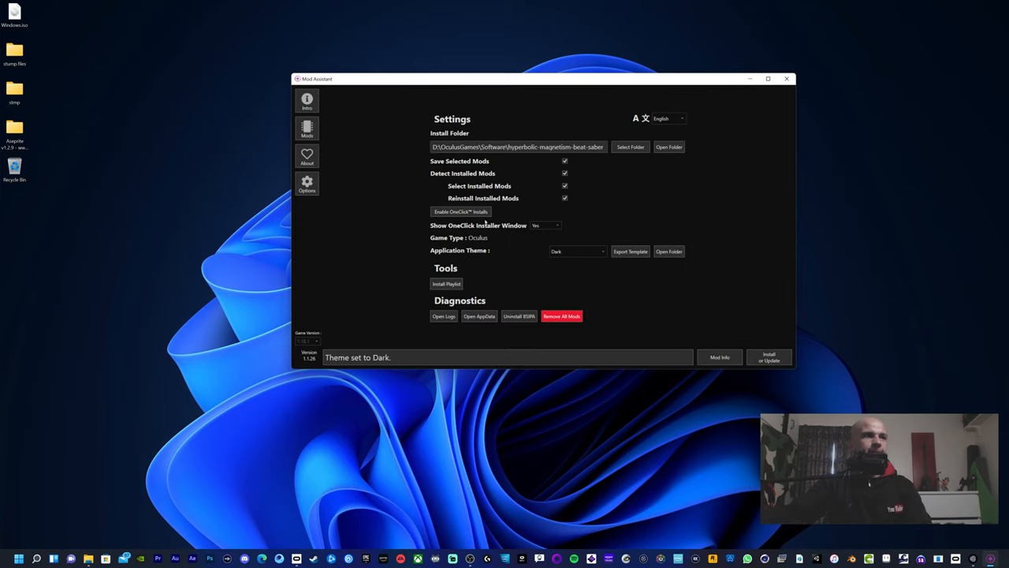
click(565, 160)
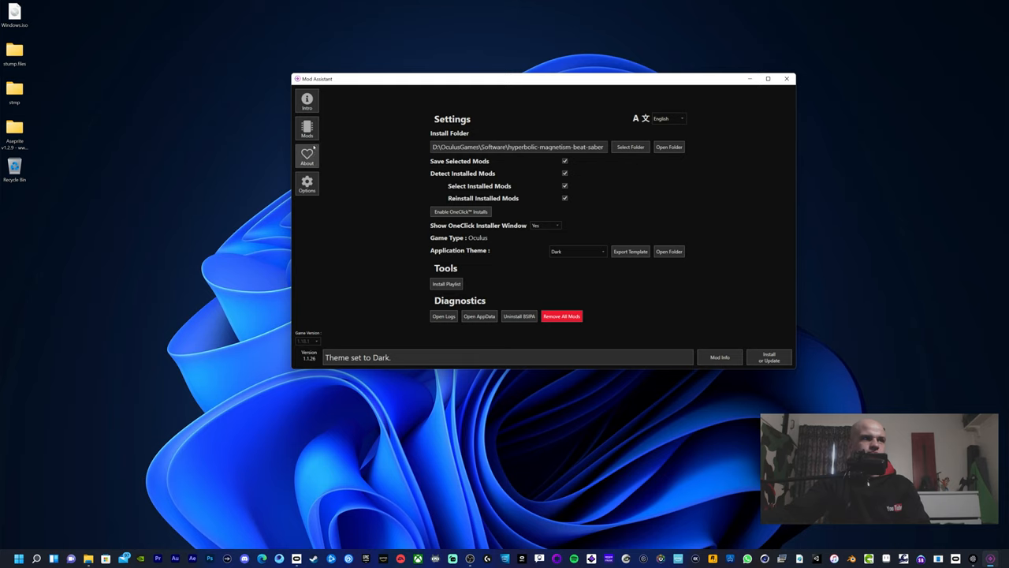
Return to the list of available mods
click(305, 129)
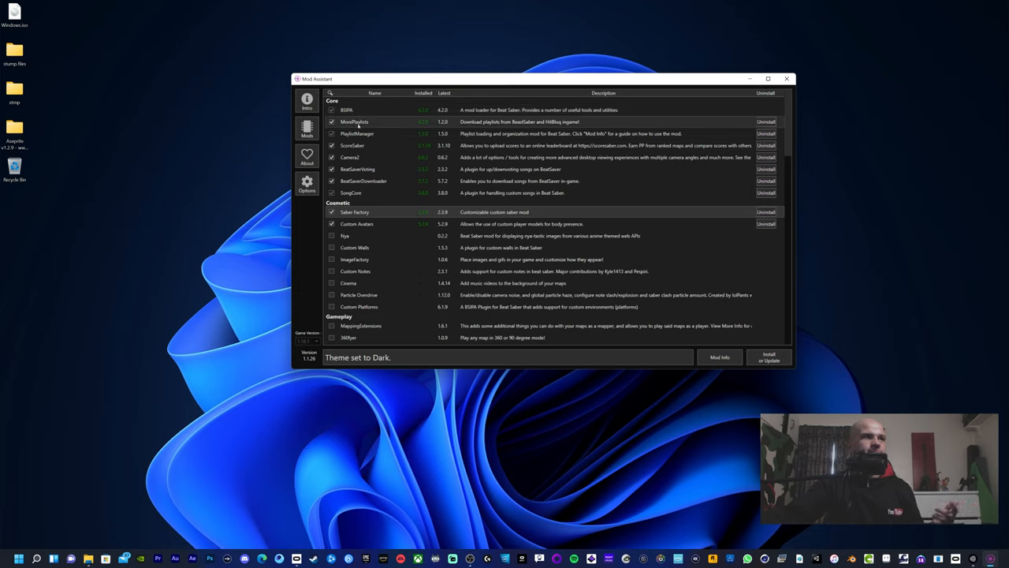
mouse_move(362, 145)
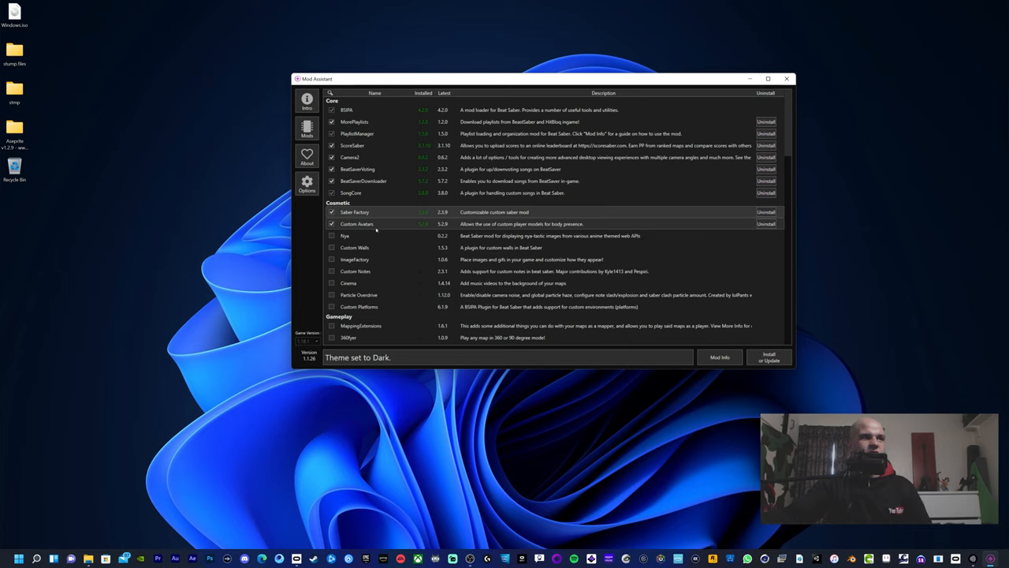
Review the ticked core mods plus Saber Factory and Custom Avatars, then minimise Mod Assistant
scroll(down, 3)
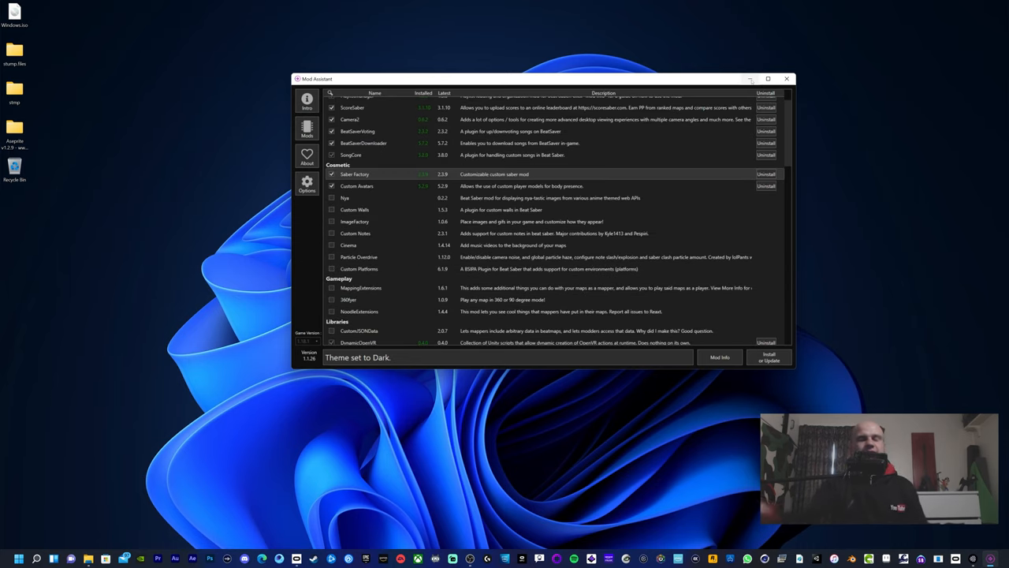
mouse_move(750, 78)
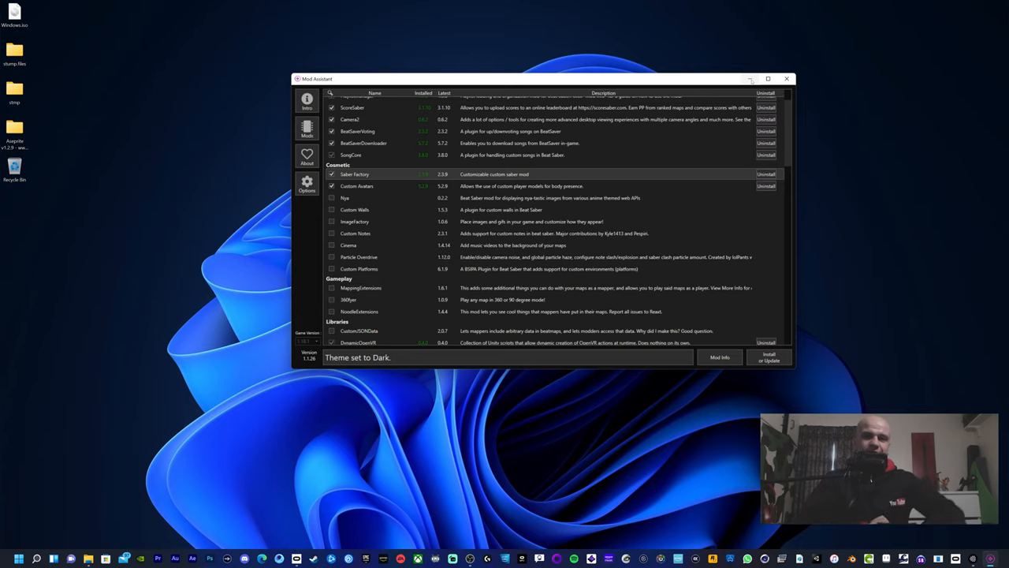
click(785, 79)
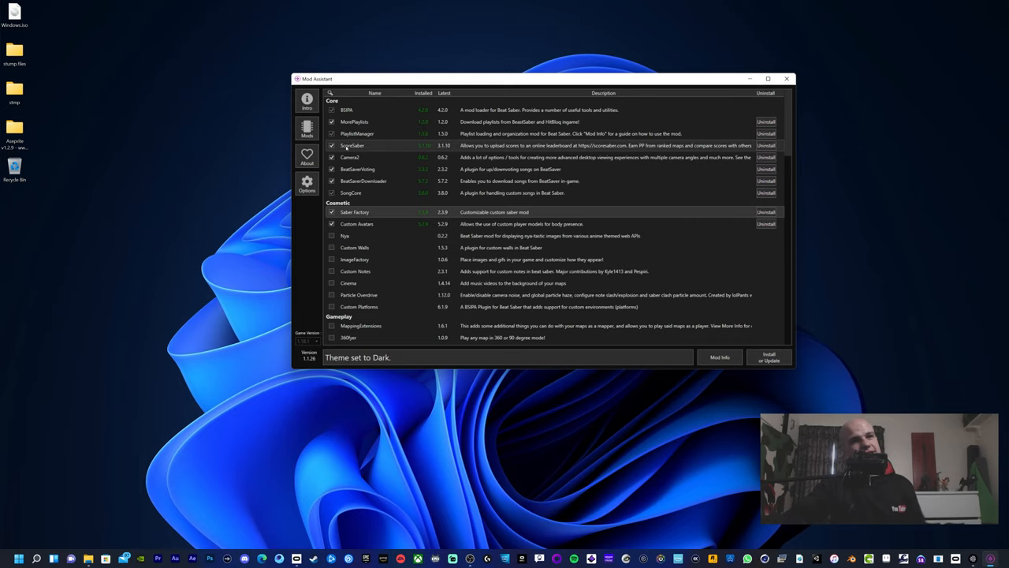
click(785, 79)
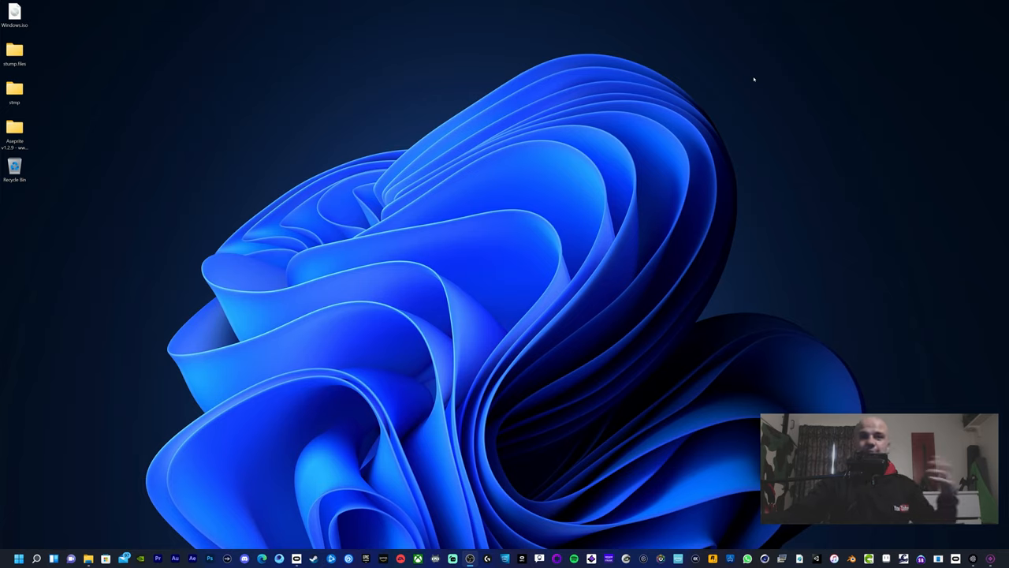
mouse_move(744, 102)
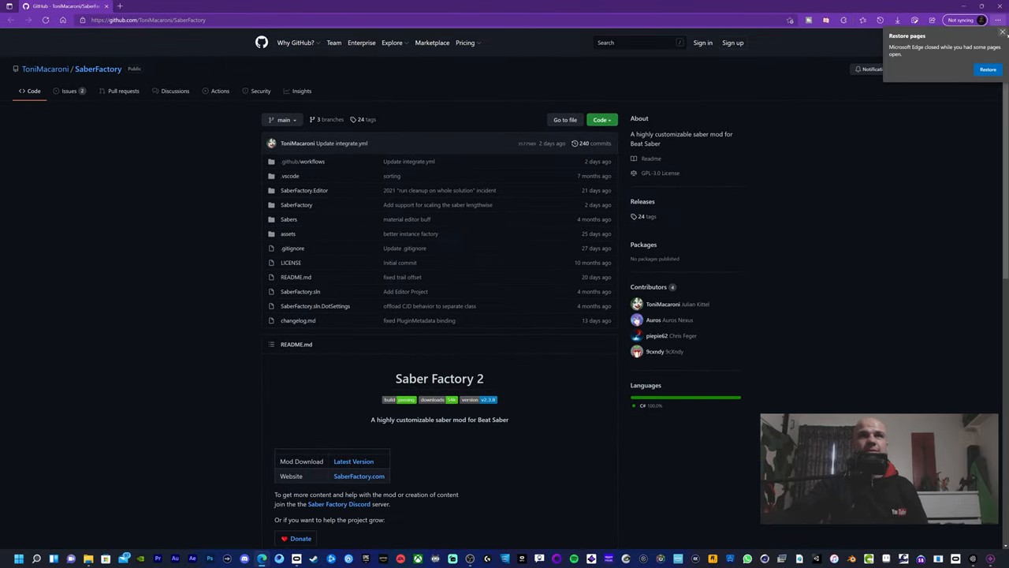
Close the Edge window showing the SaberFactory GitHub repository
click(1002, 34)
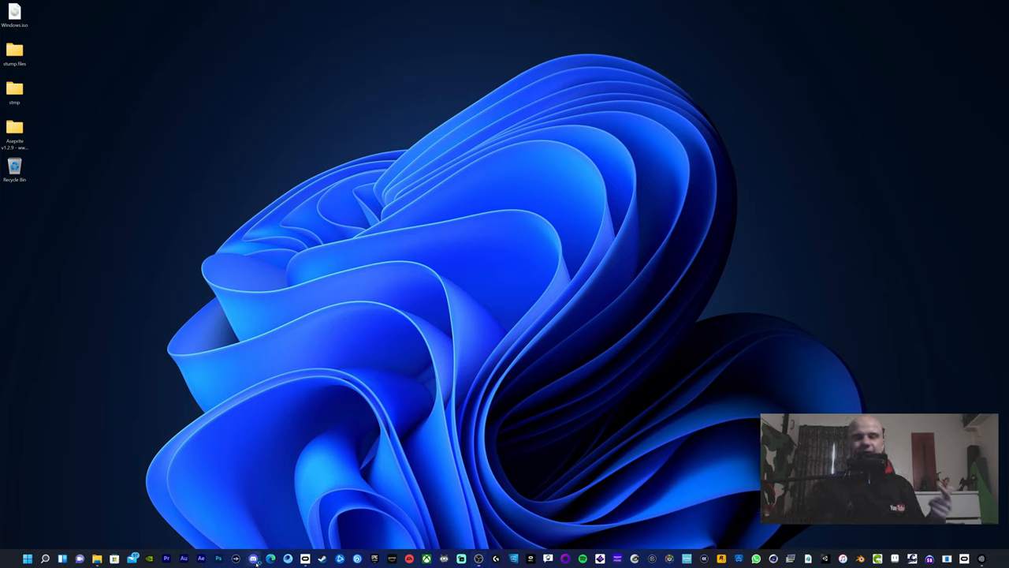
mouse_move(623, 325)
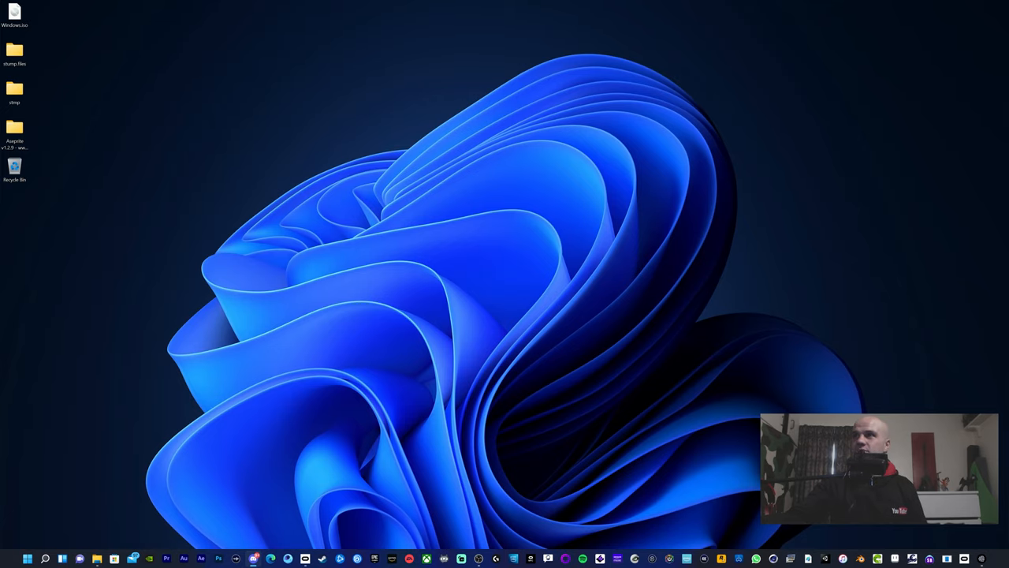
Launch Discord from the taskbar onto the community server's chit-chat channel
click(254, 558)
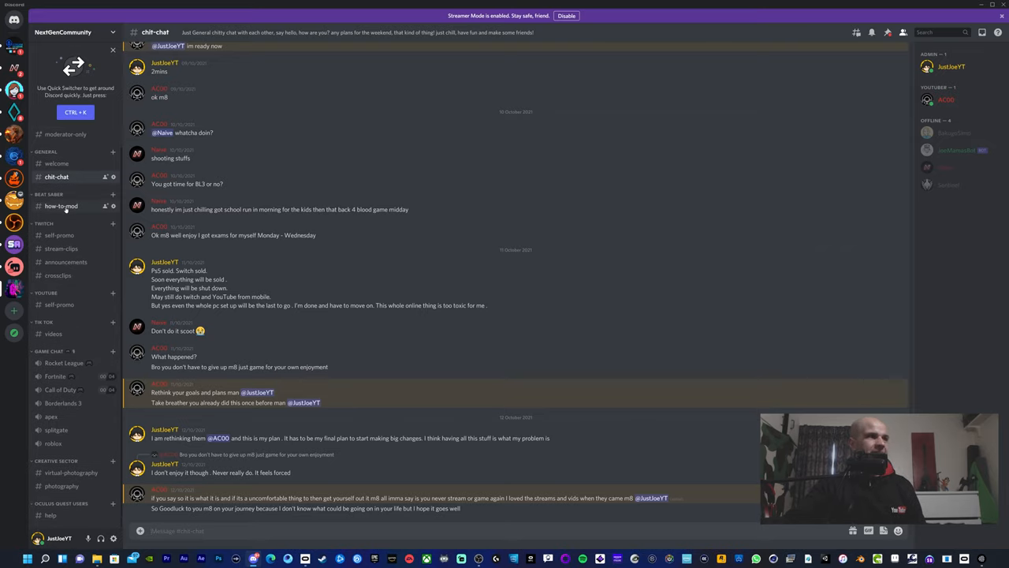
Switch to the how-to-mod channel and scroll through the Beat Saber Modding Group announcements
click(60, 205)
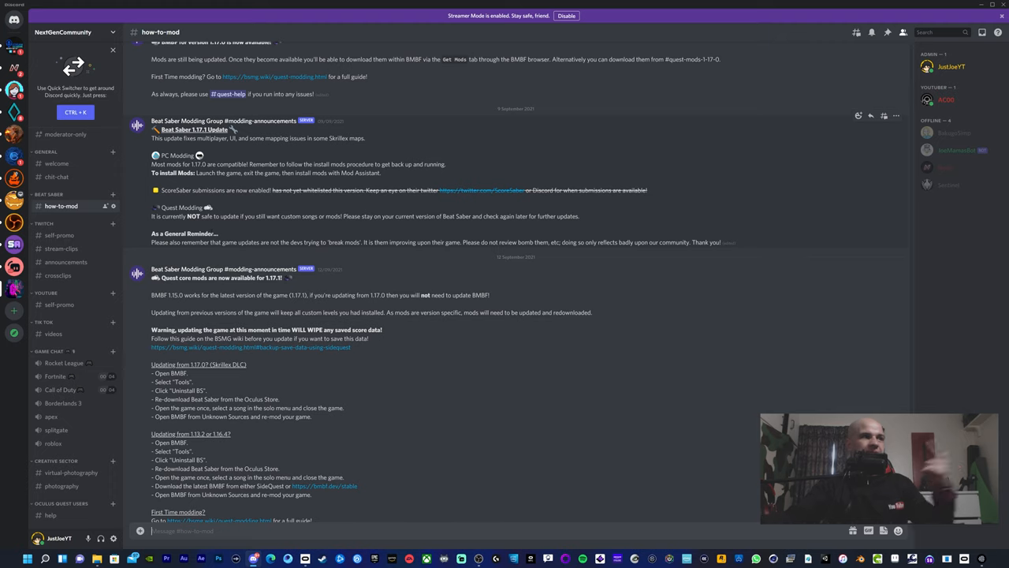
scroll(down, 3)
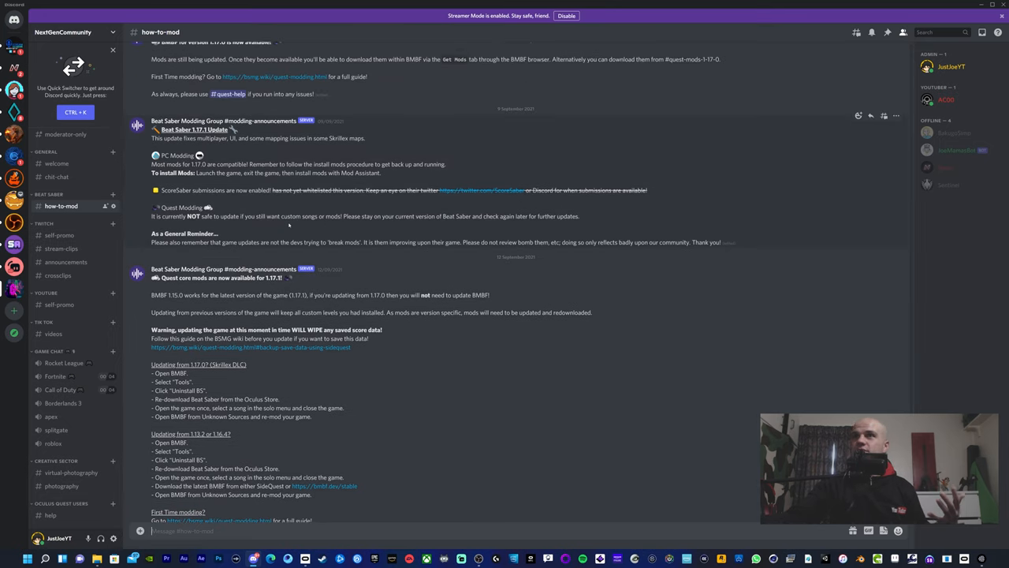
scroll(down, 3)
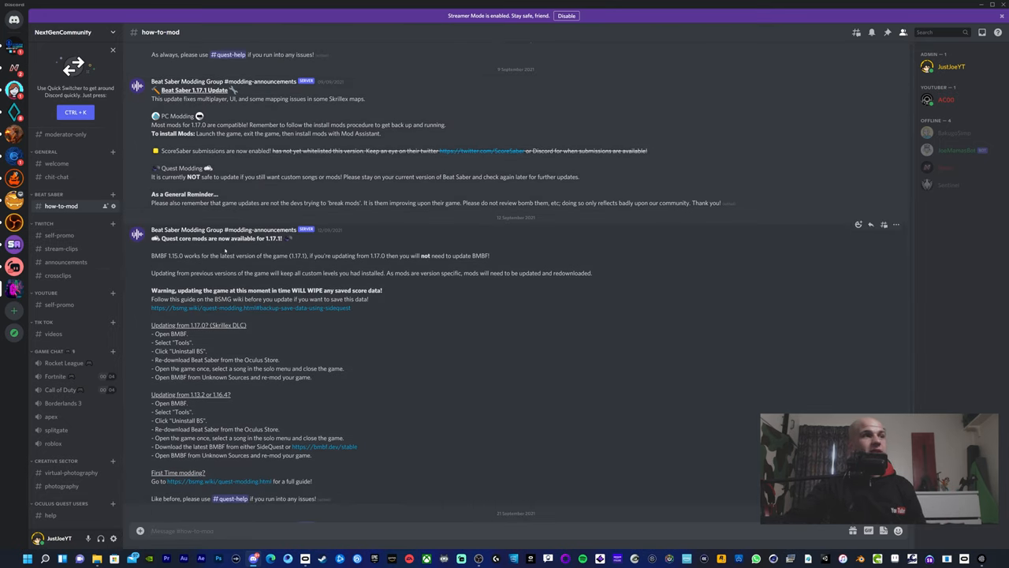
scroll(down, 3)
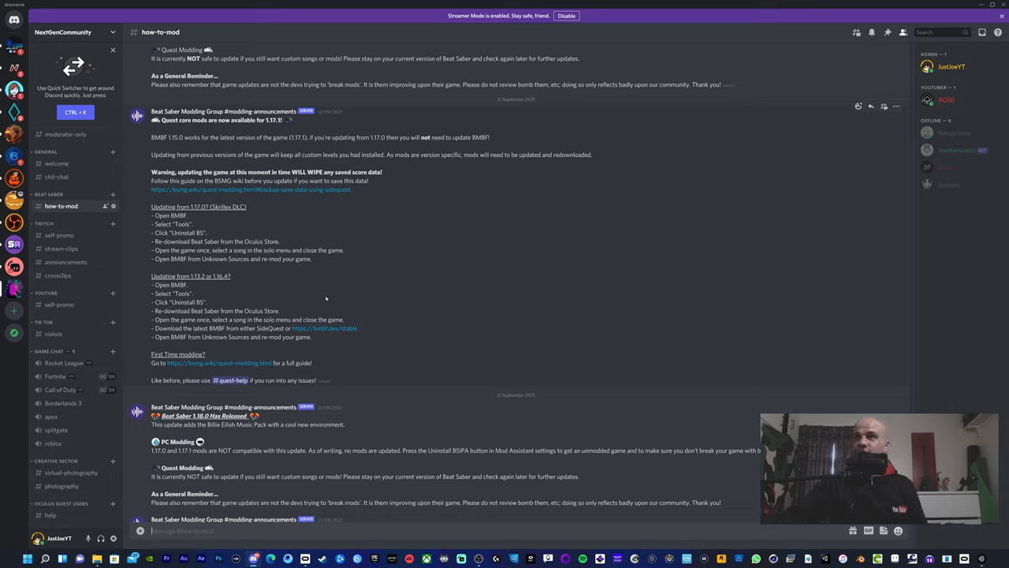
mouse_move(330, 298)
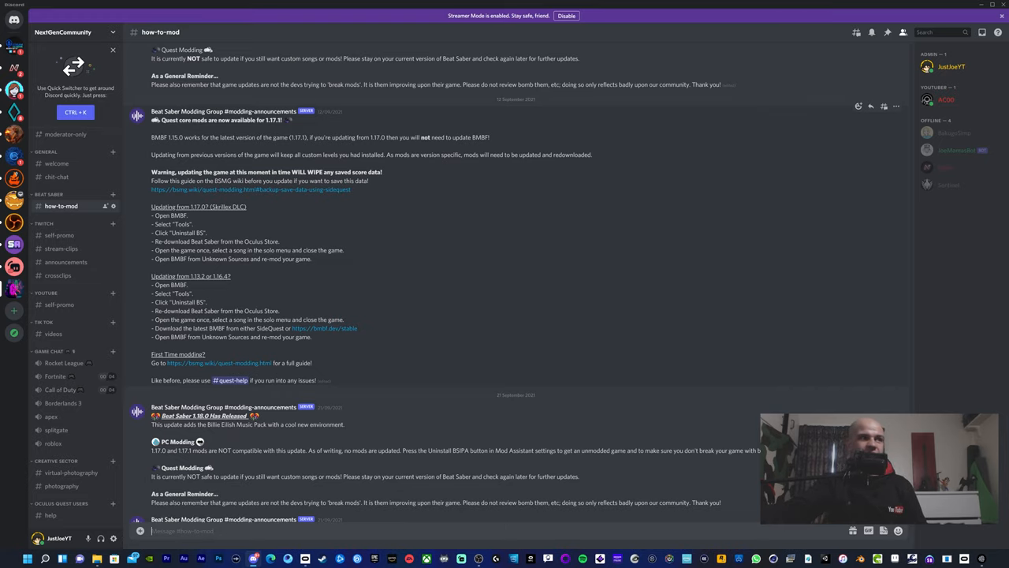
scroll(down, 3)
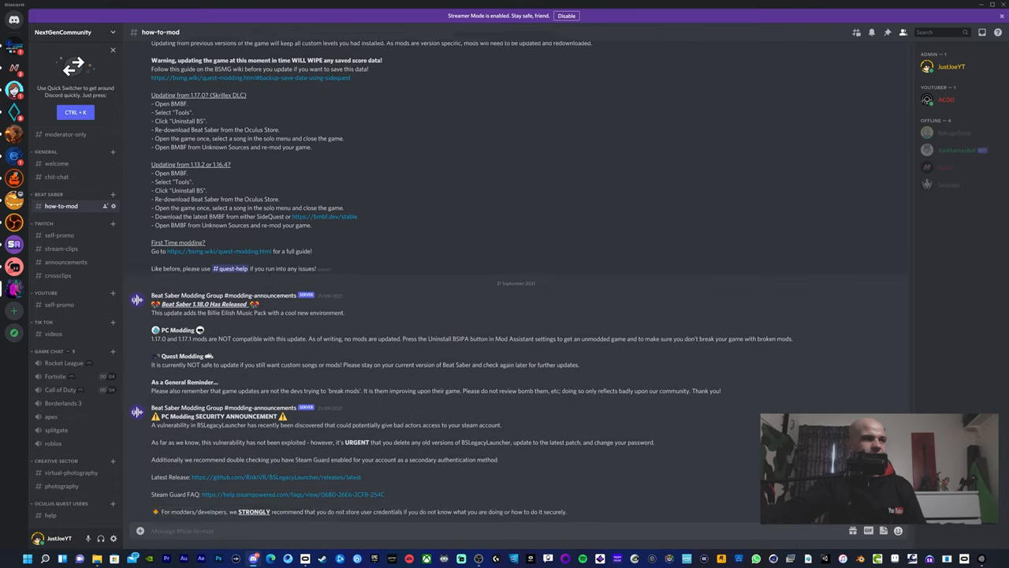
scroll(down, 3)
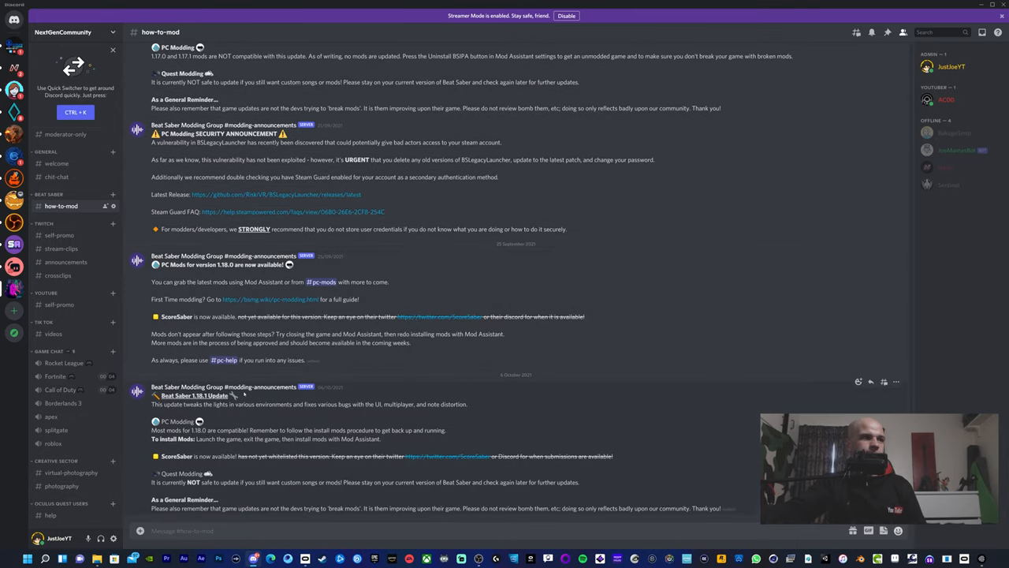